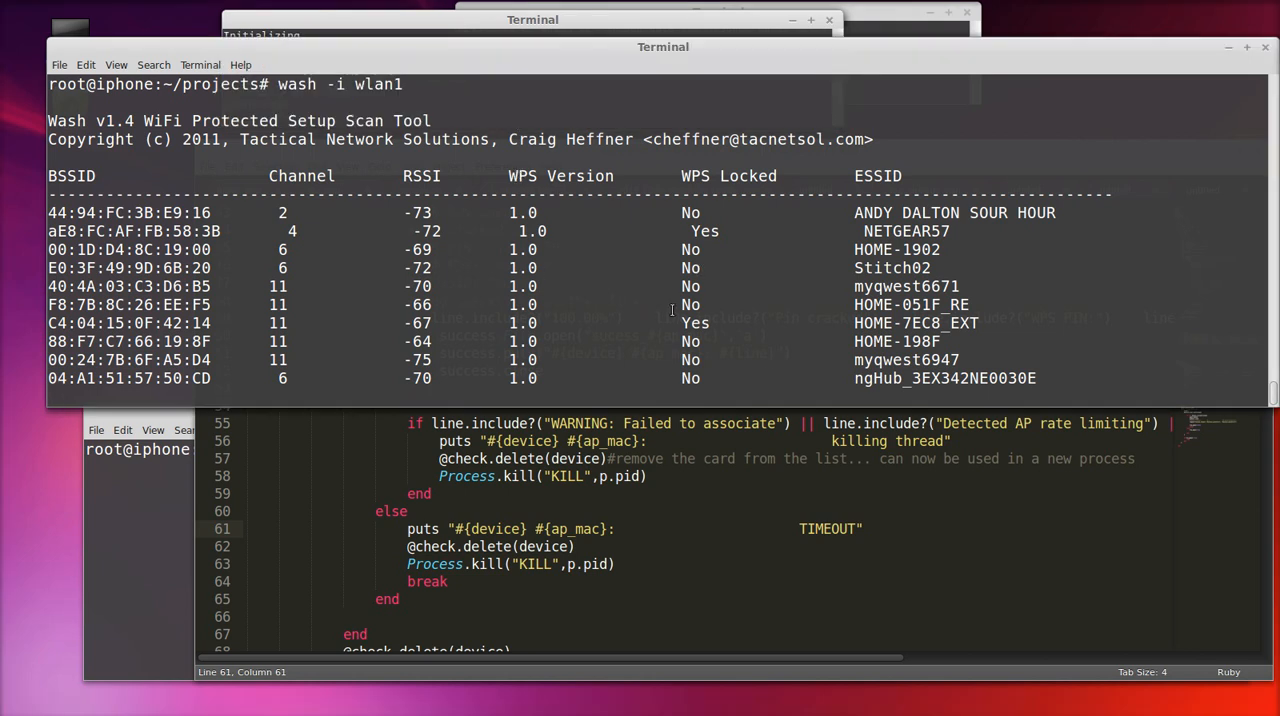
mouse_move(604, 244)
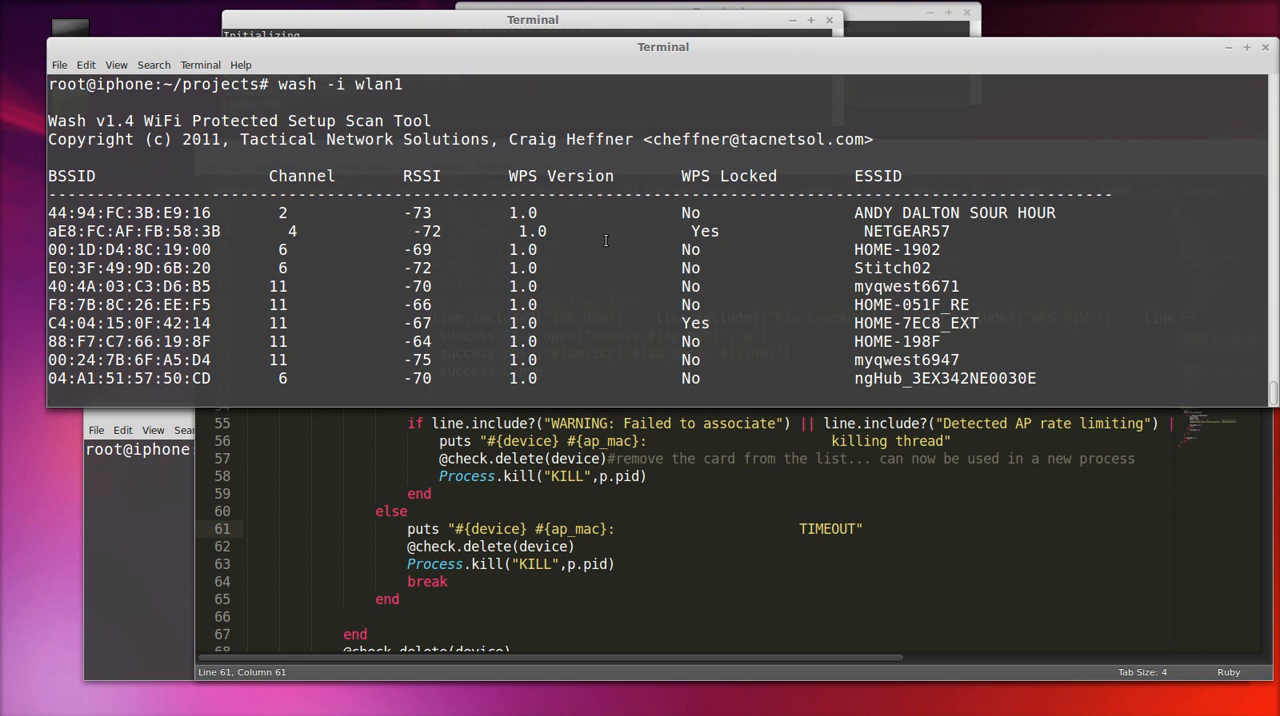
mouse_move(616, 200)
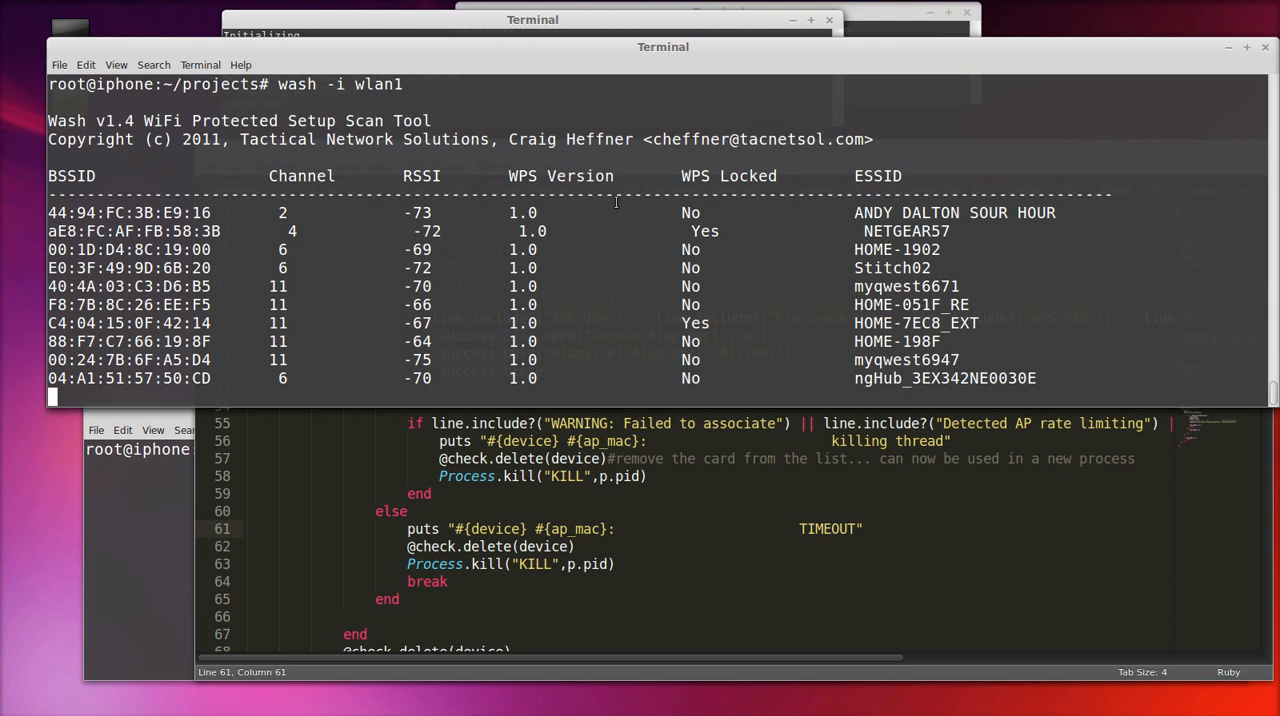
mouse_move(490, 294)
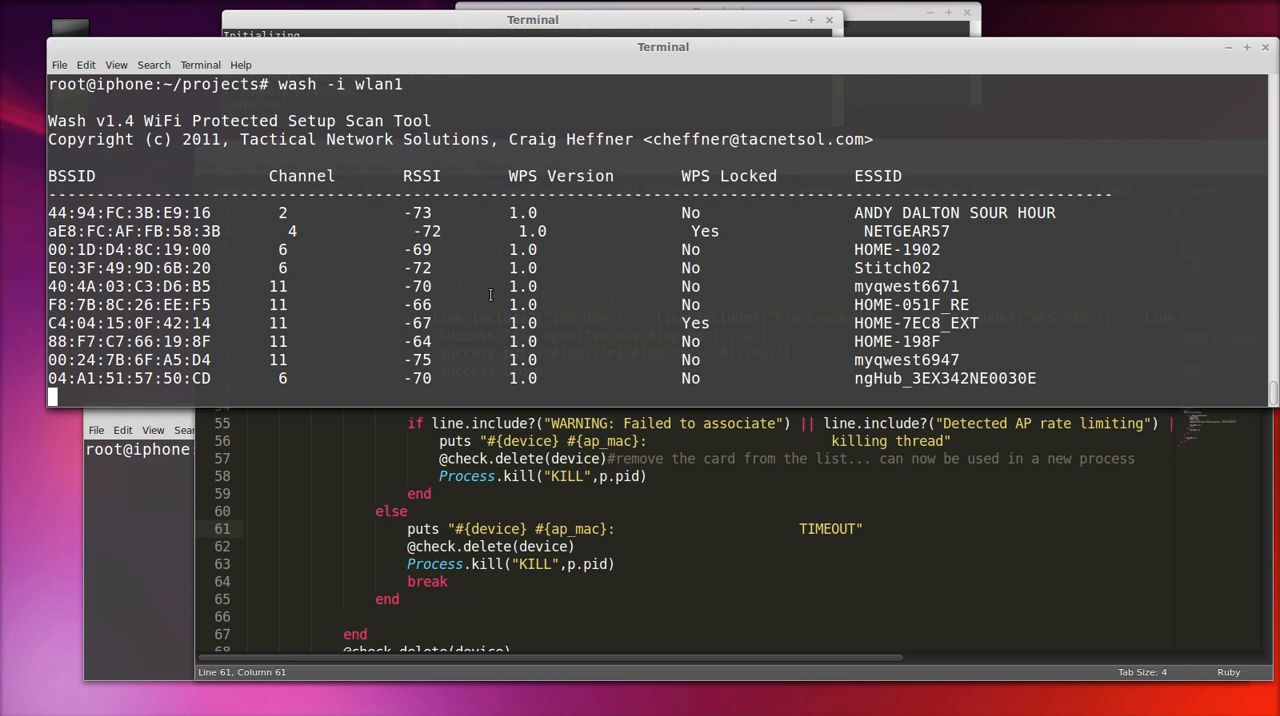
mouse_move(372, 324)
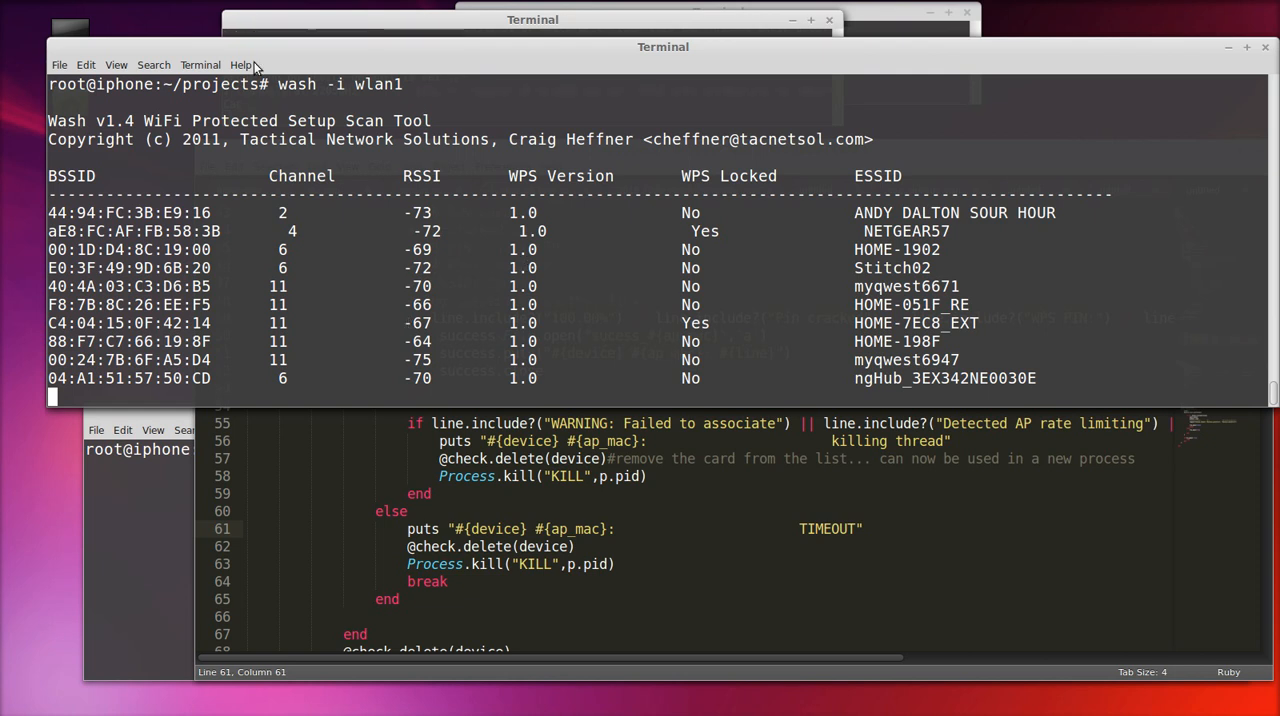
Stop the wash scan with Ctrl+C and run 'ruby reaver.rb' to start the WPS attack script
double_click(296, 84)
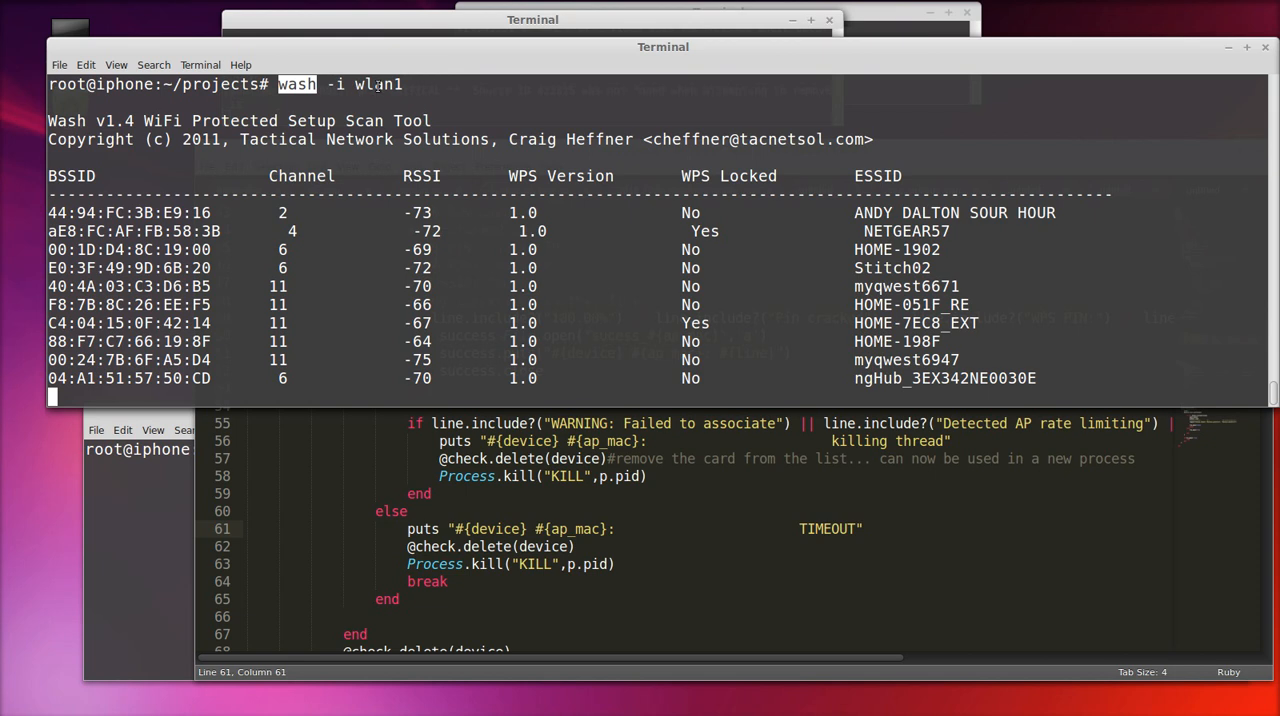
mouse_move(776, 300)
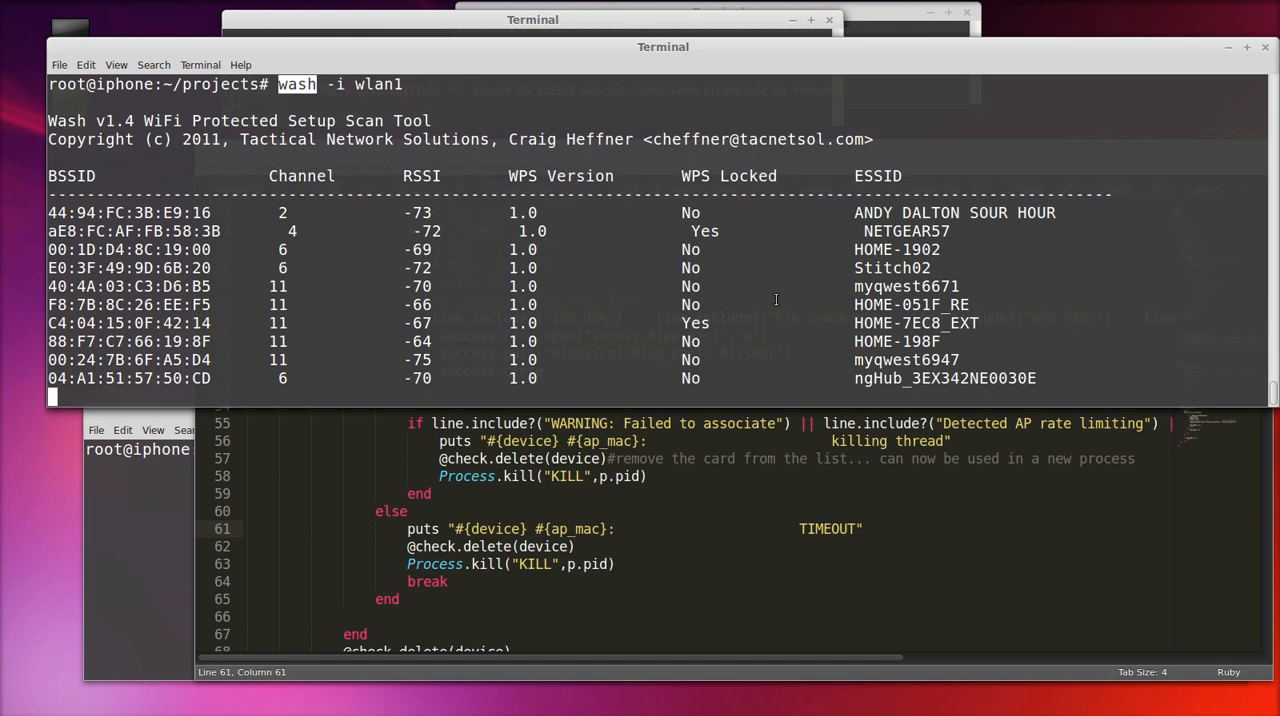
mouse_move(804, 372)
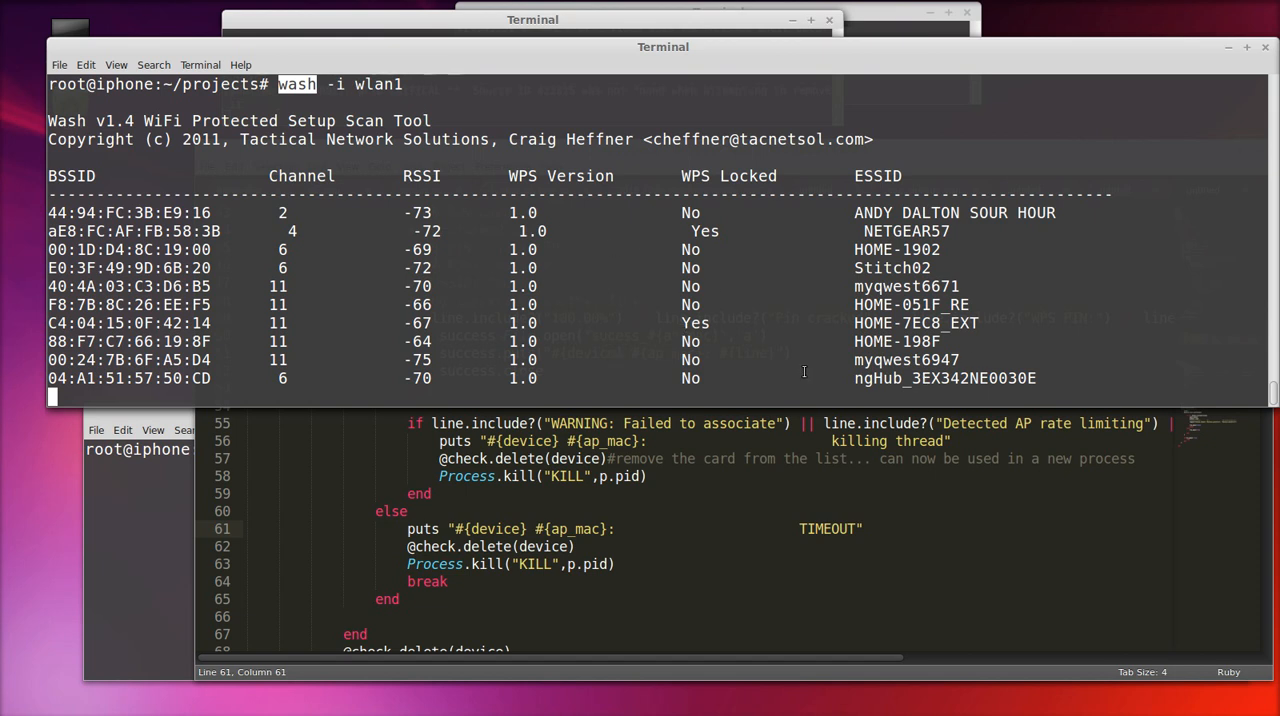
mouse_move(804, 372)
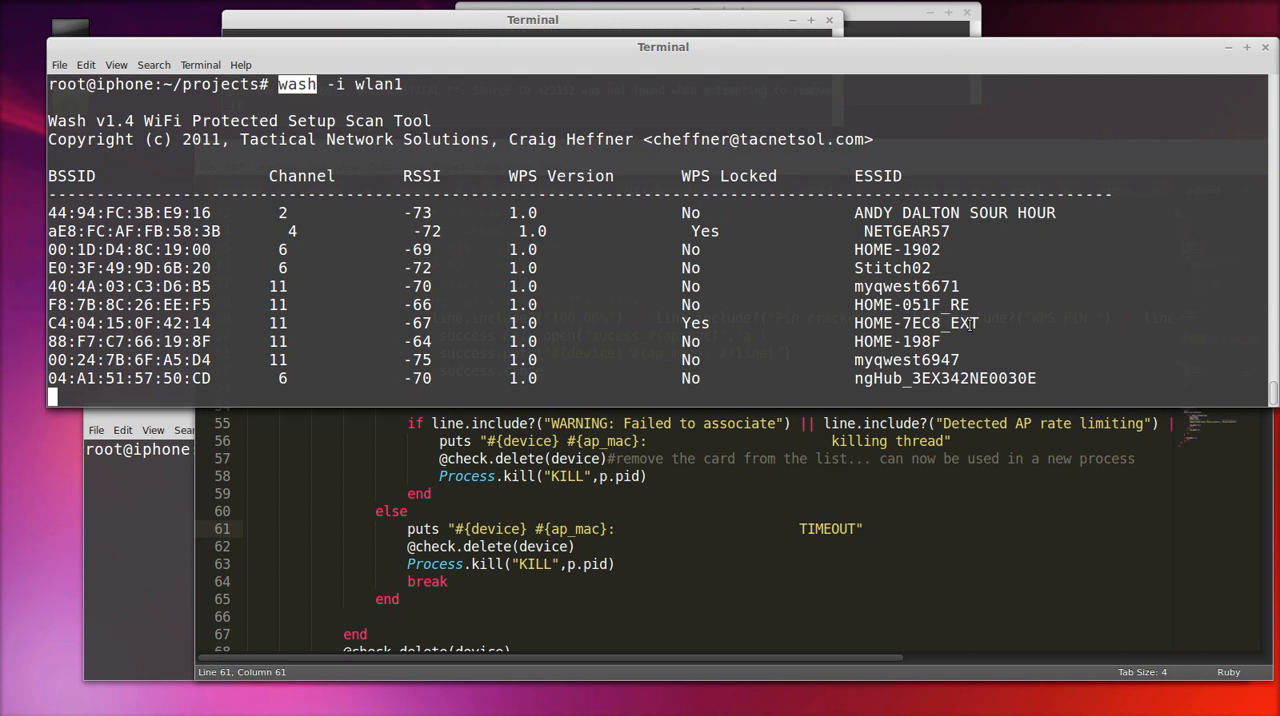
key(ctrl+c)
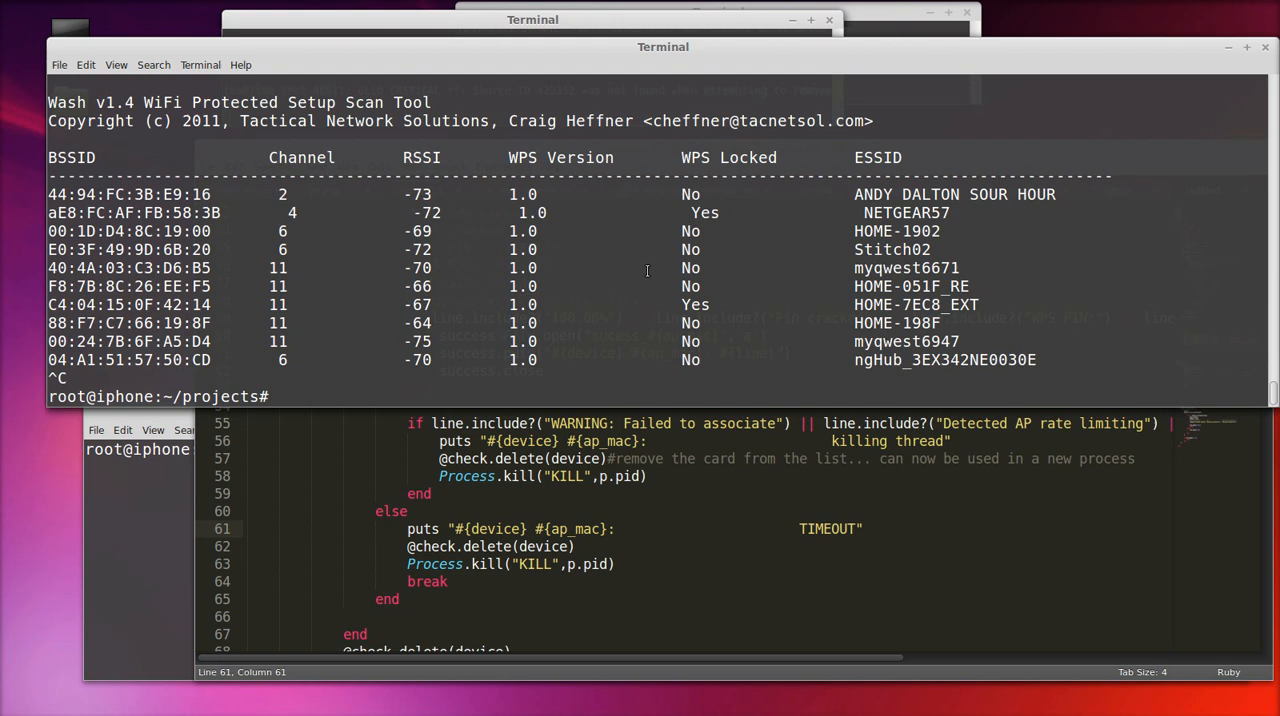
text(ruby reaver.rb)
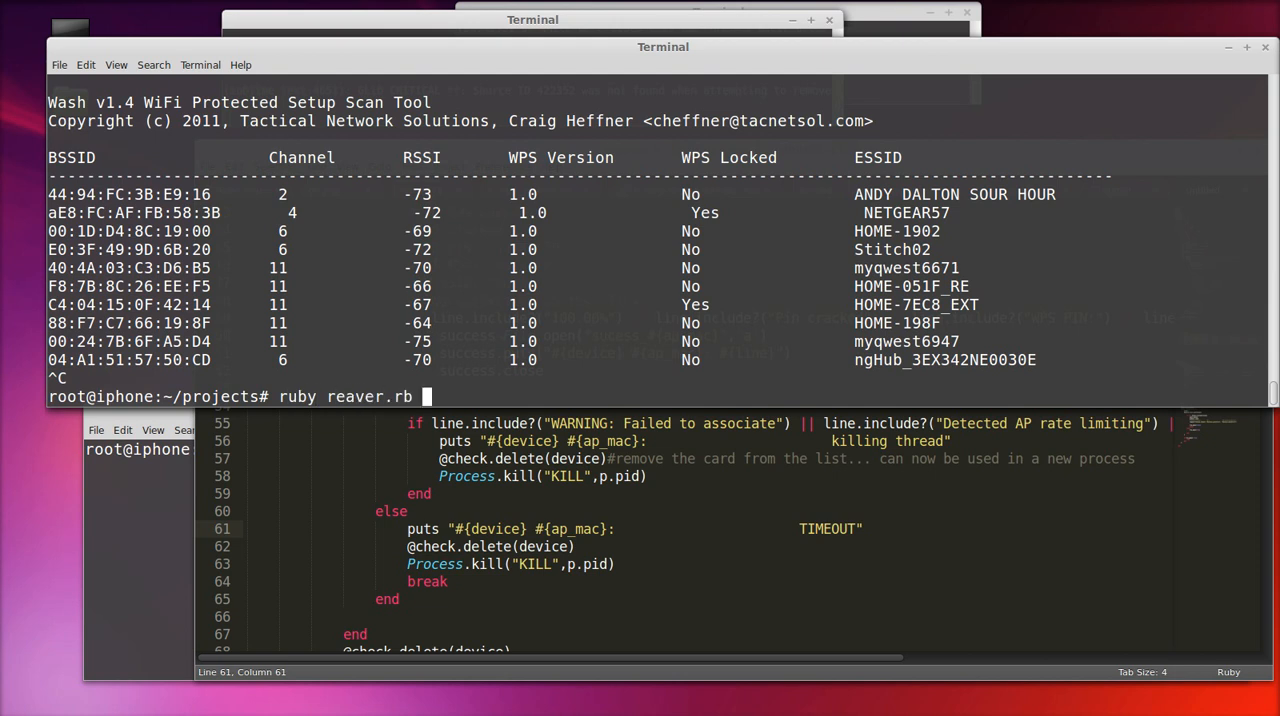
key(Return)
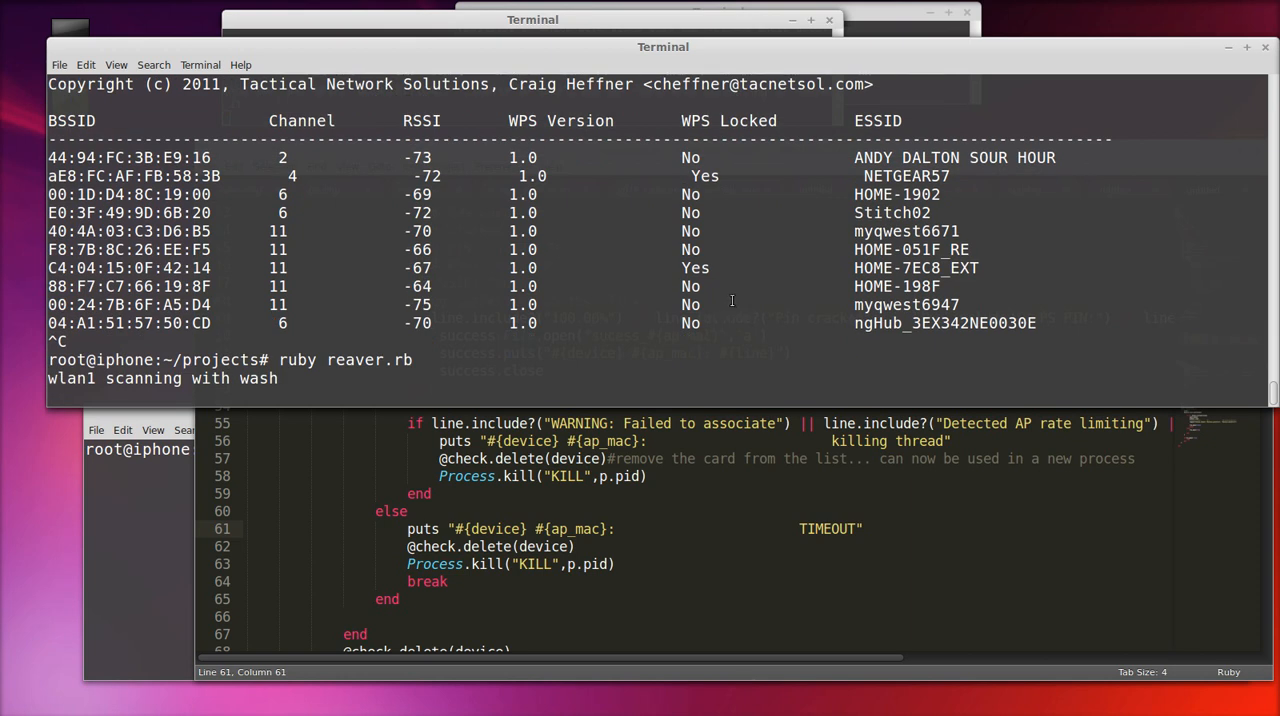
mouse_move(672, 328)
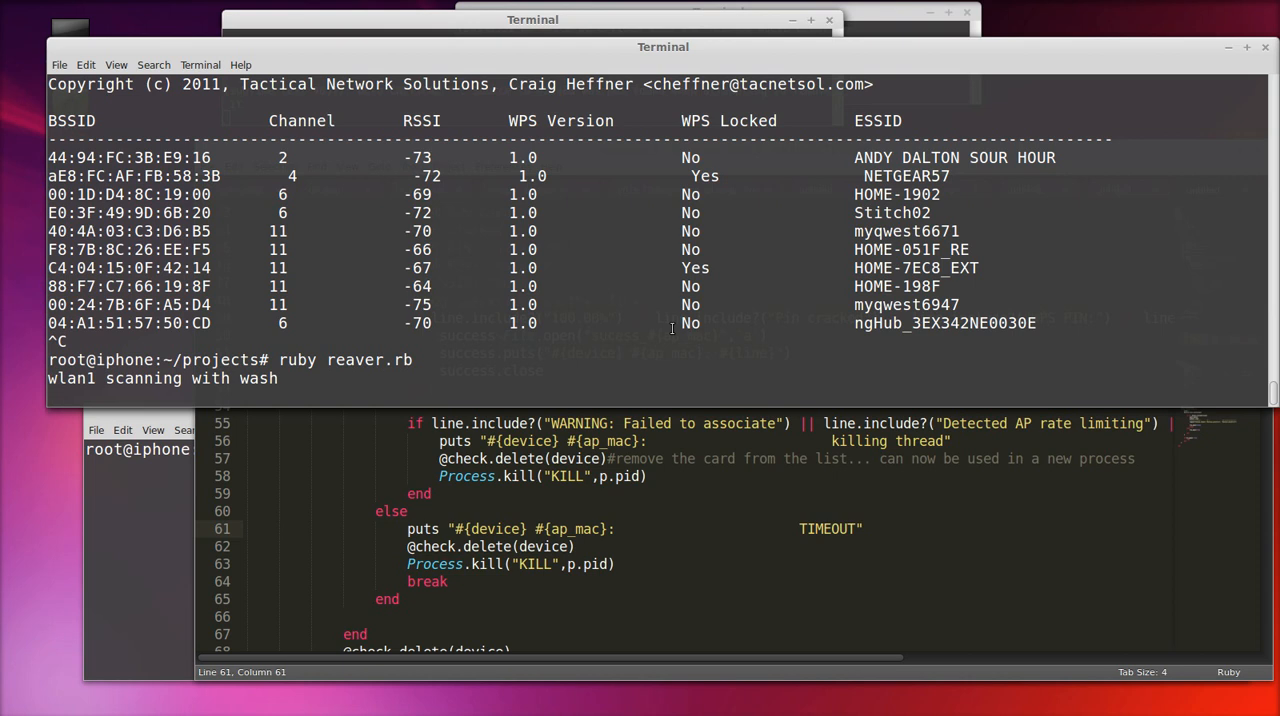
key(Return)
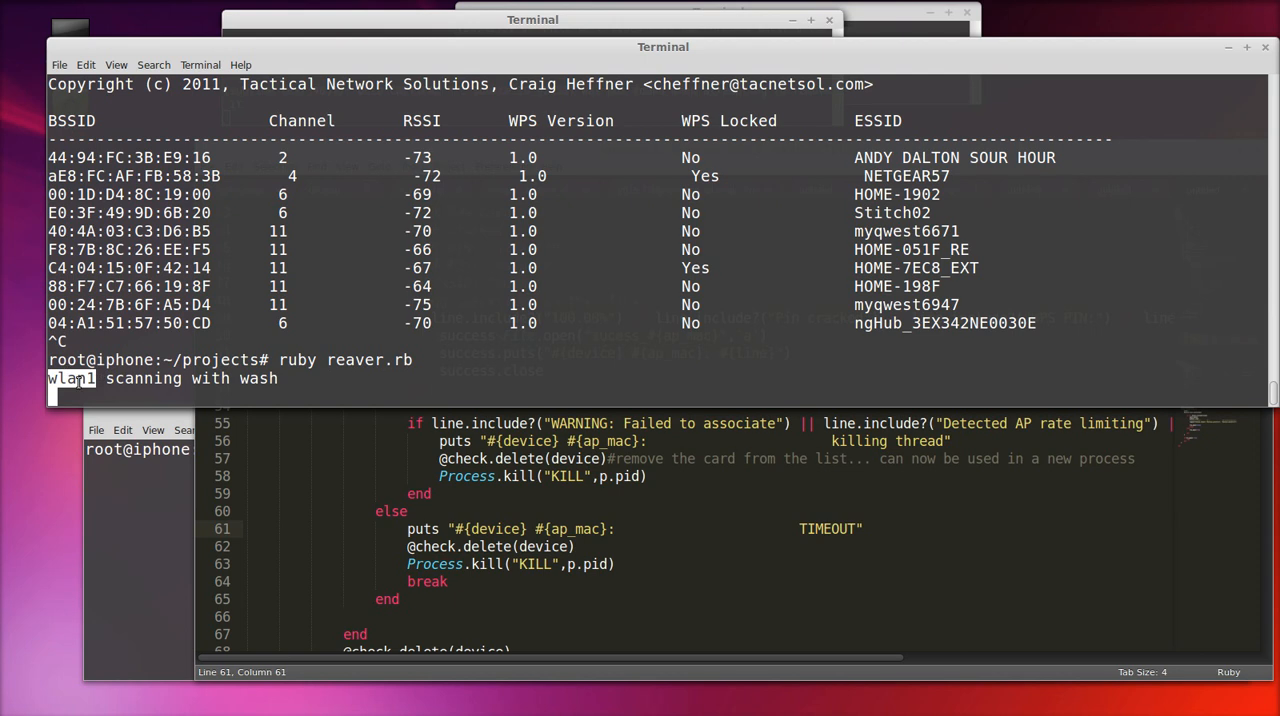
mouse_move(448, 294)
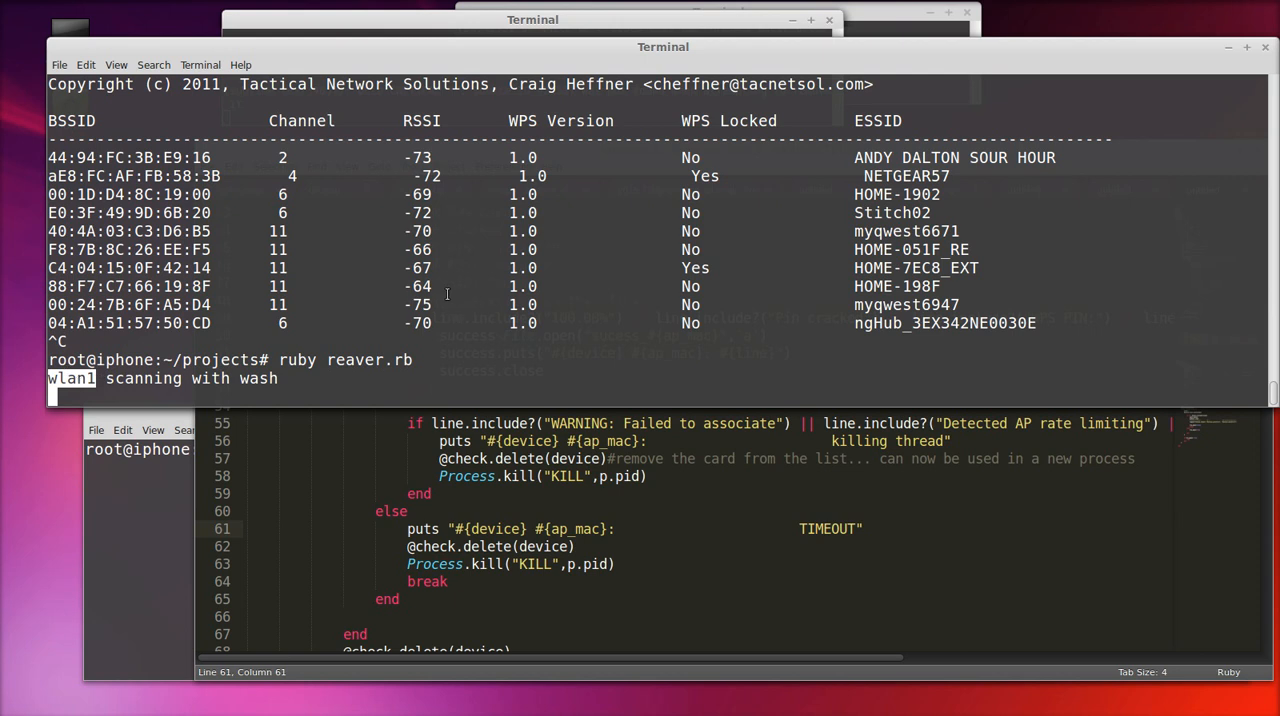
mouse_move(336, 278)
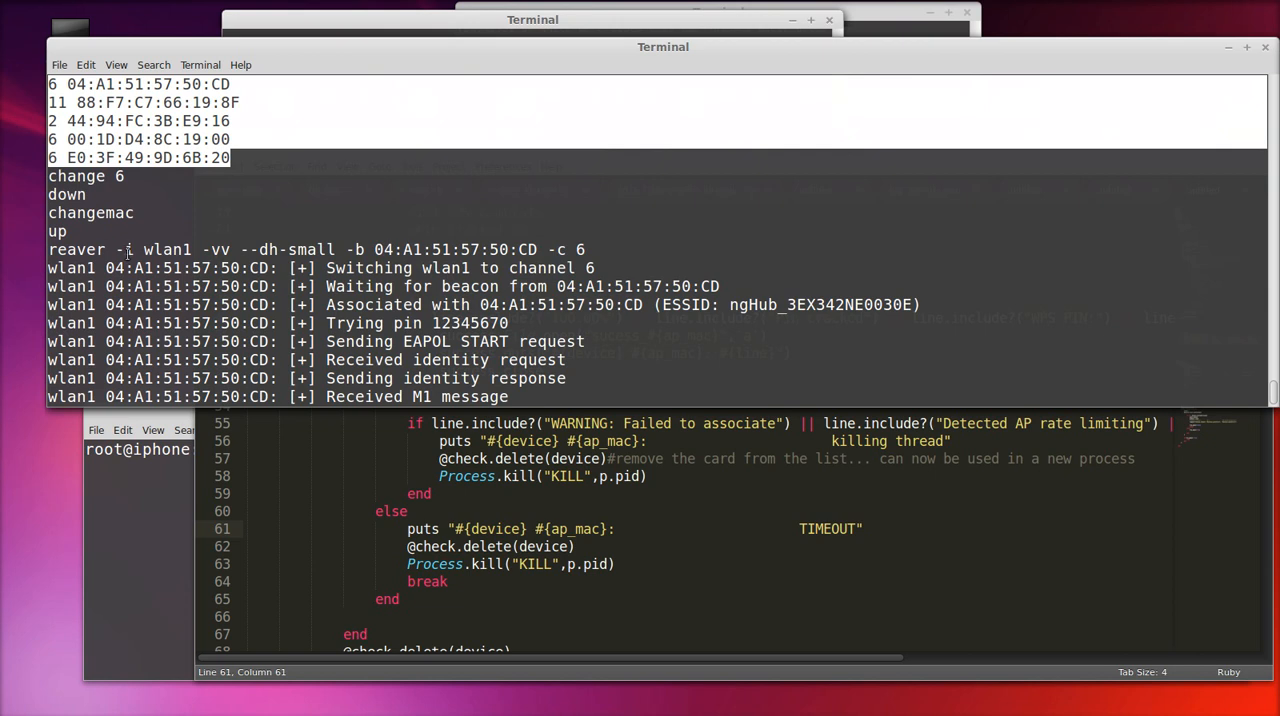
Open a second Terminal window while reaver switches from channel 6 to channel 11
double_click(168, 248)
text(ki)
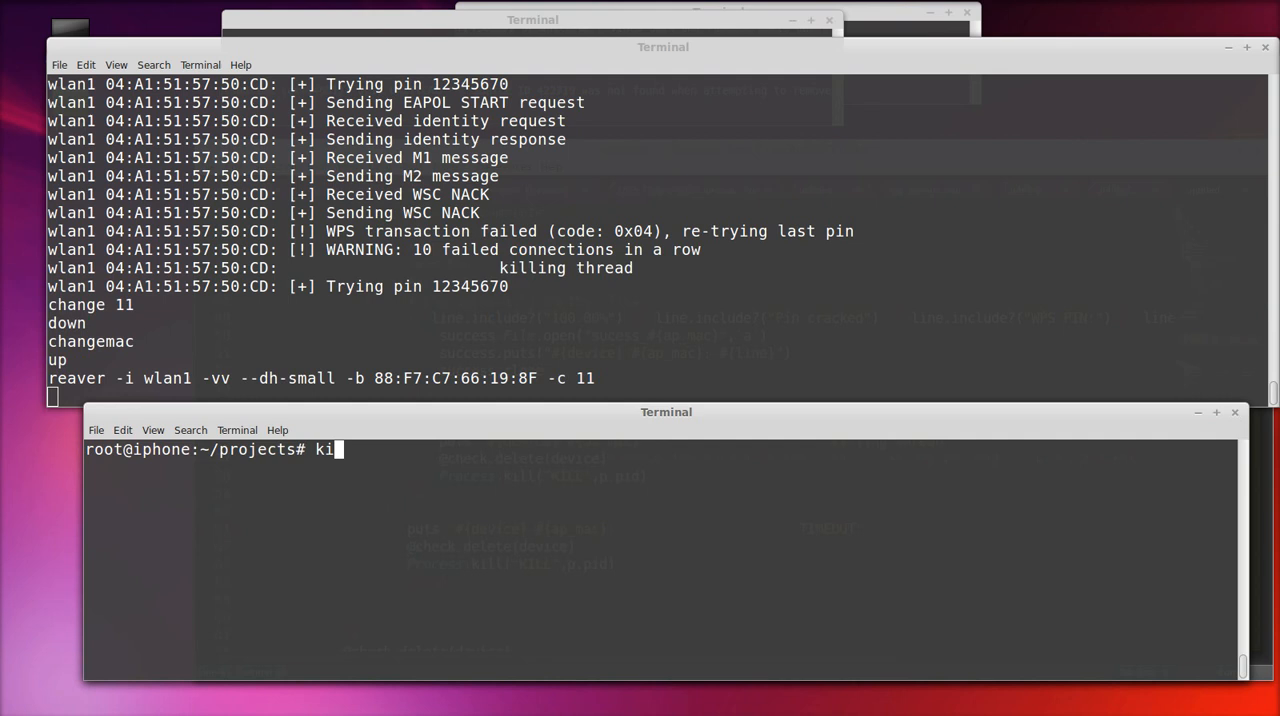
Clear the half-typed command and highlight the repeated failed connections warning
key(BackSpace)
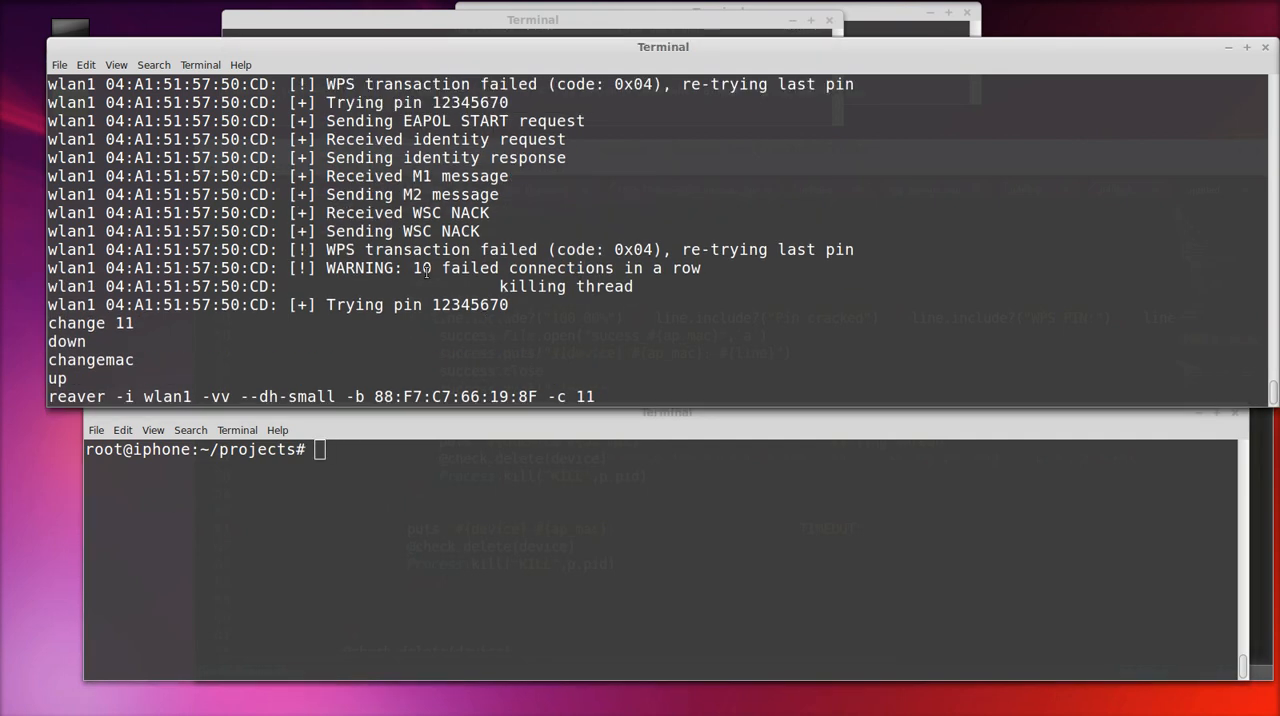
double_click(556, 268)
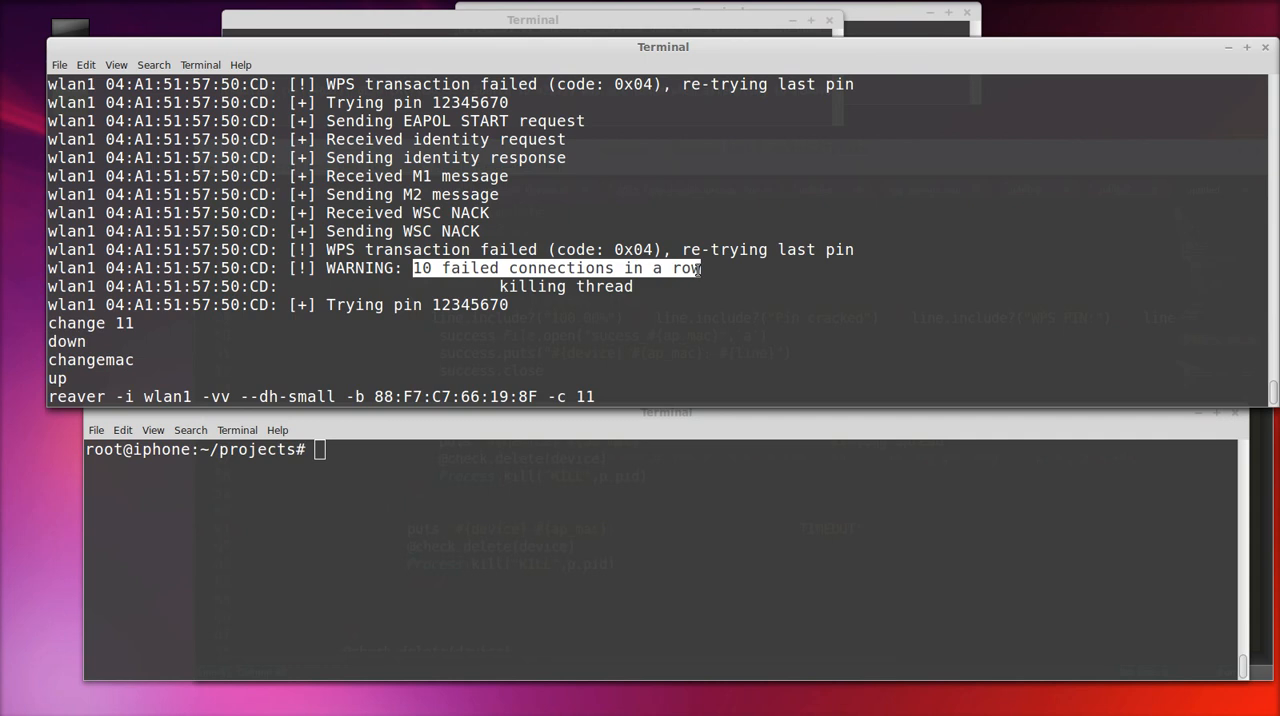
mouse_move(546, 300)
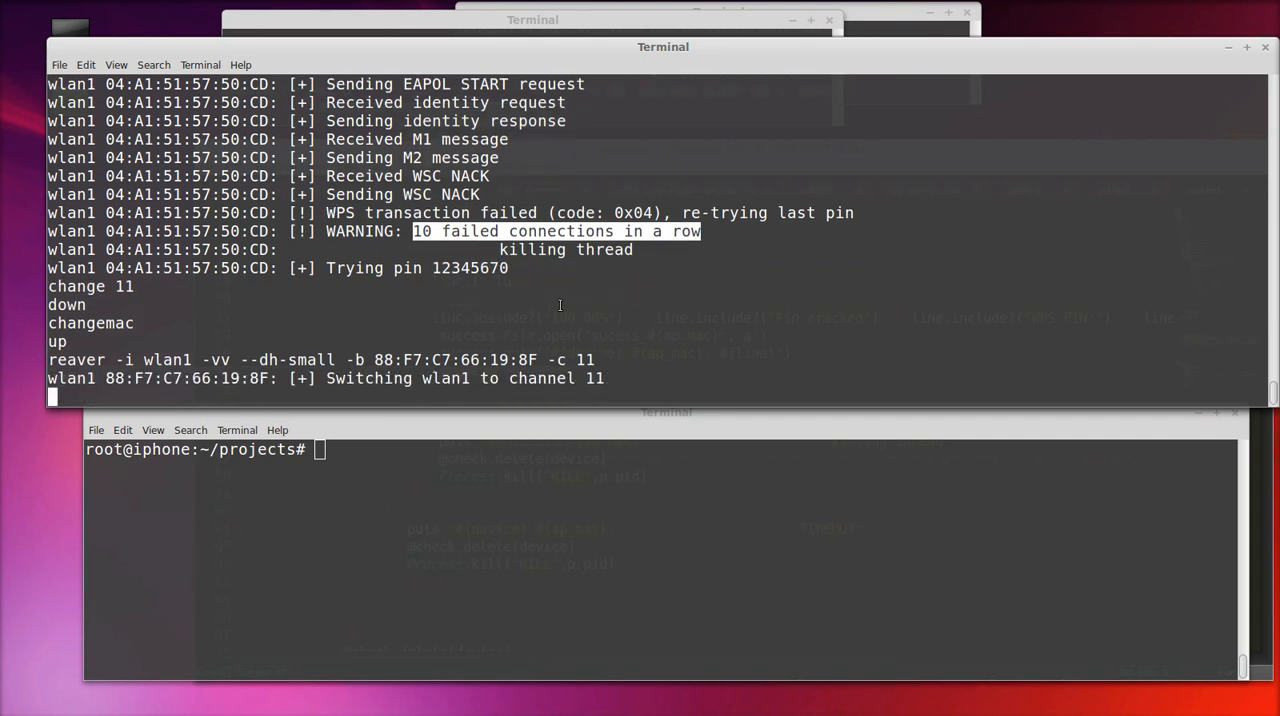
mouse_move(504, 284)
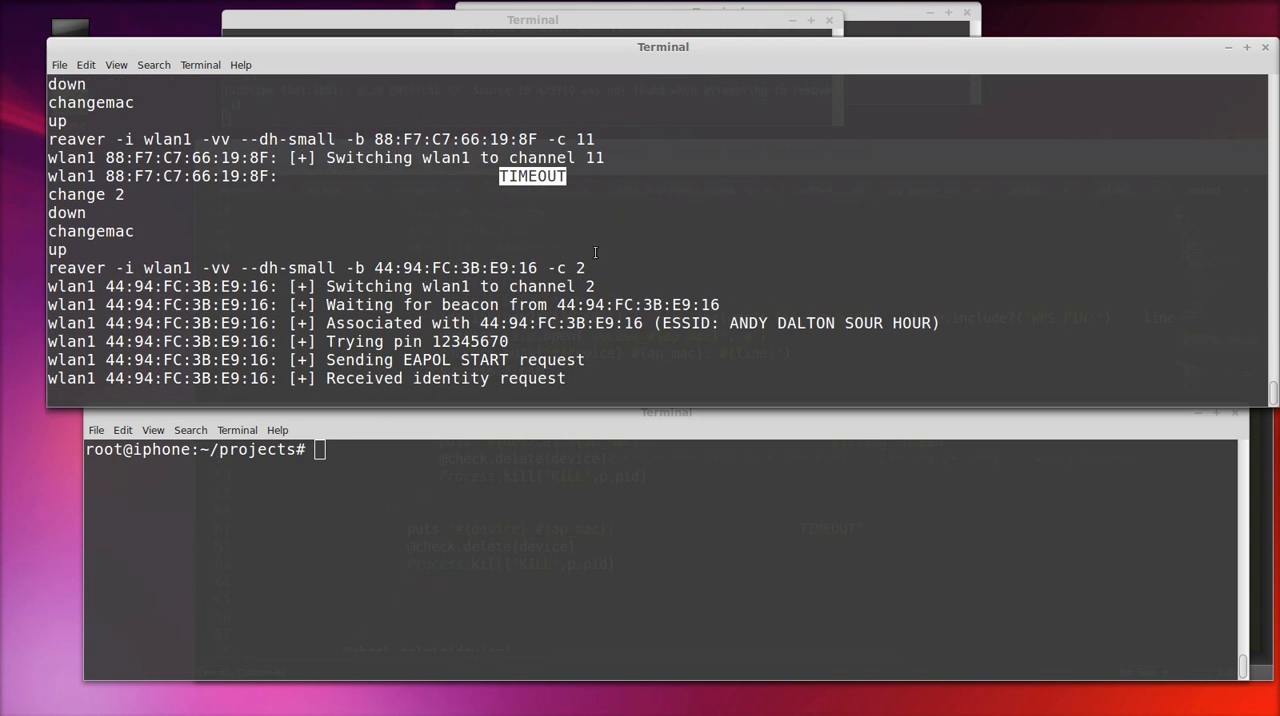
mouse_move(524, 320)
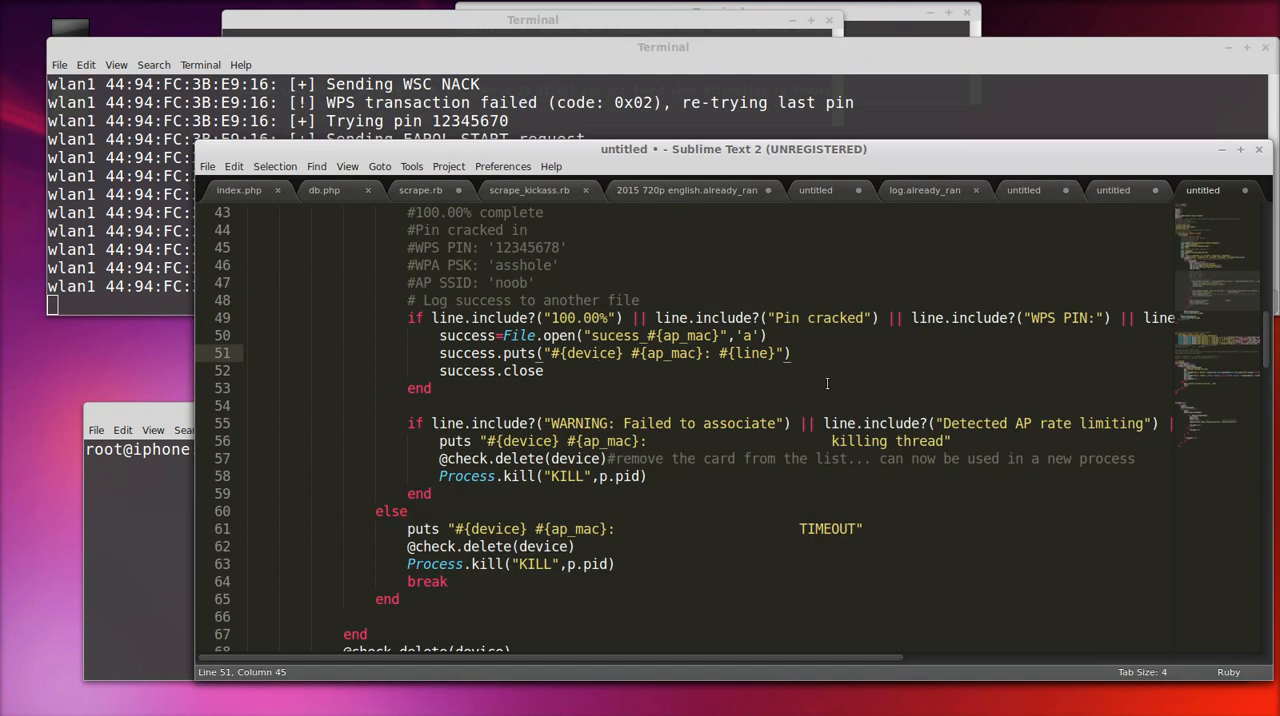
scroll(down, 3)
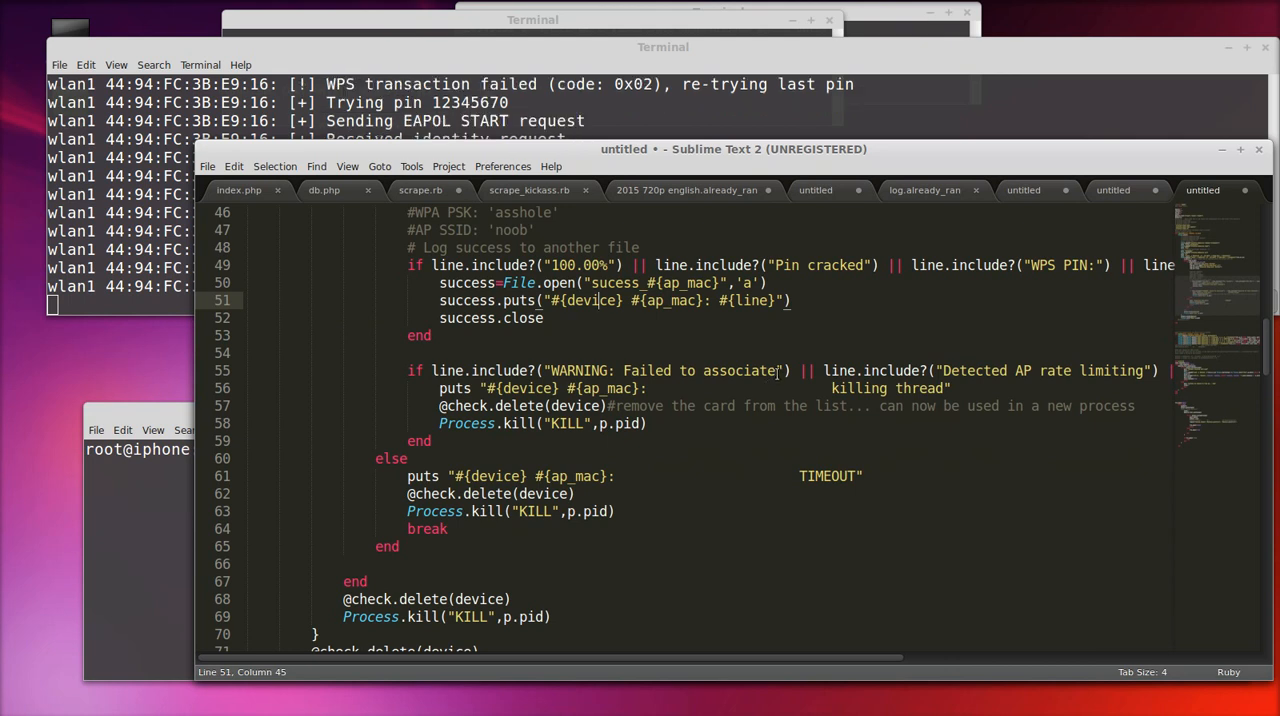
double_click(700, 370)
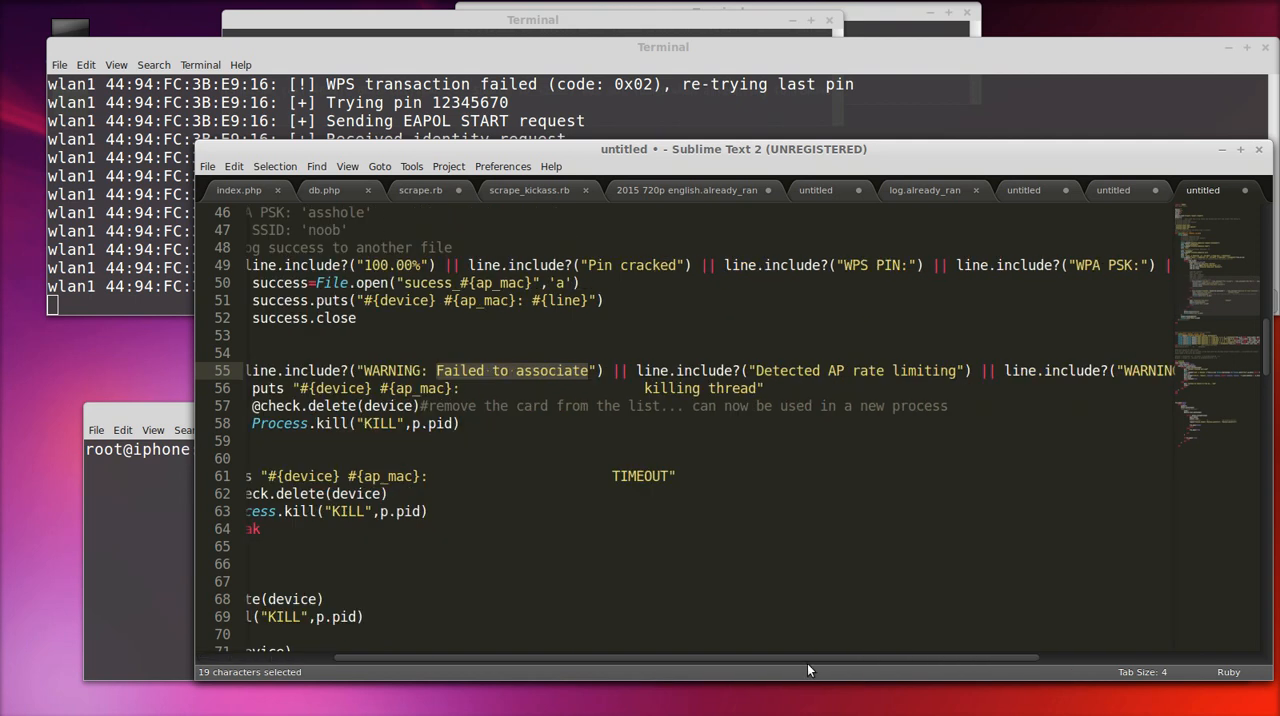
scroll(right, 3)
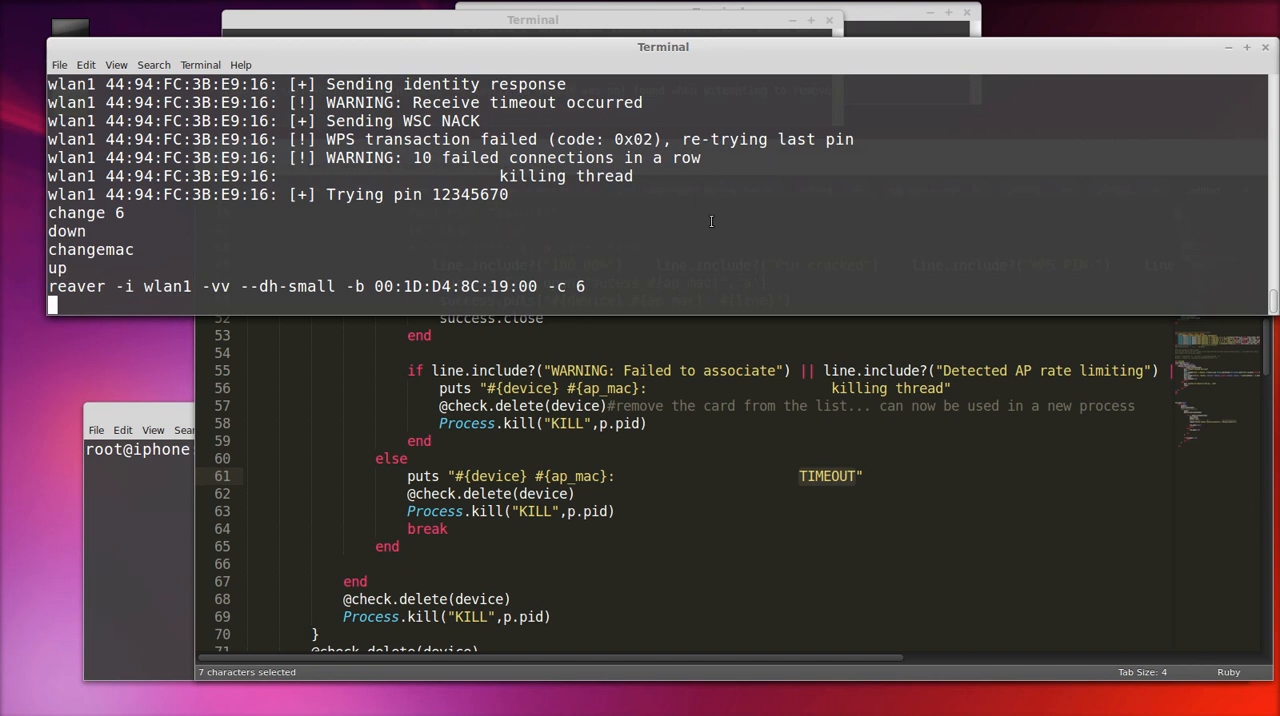
Run ls in the second terminal to list the log_all and sucess files
key(Return)
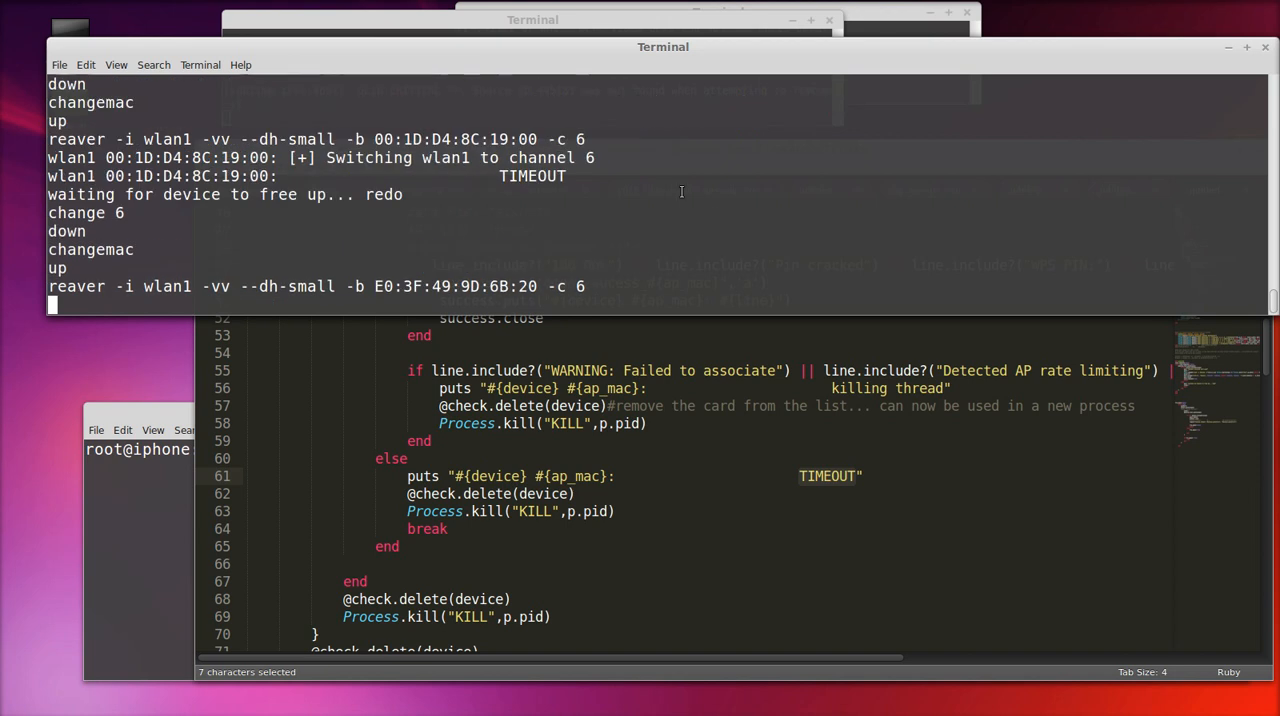
mouse_move(700, 192)
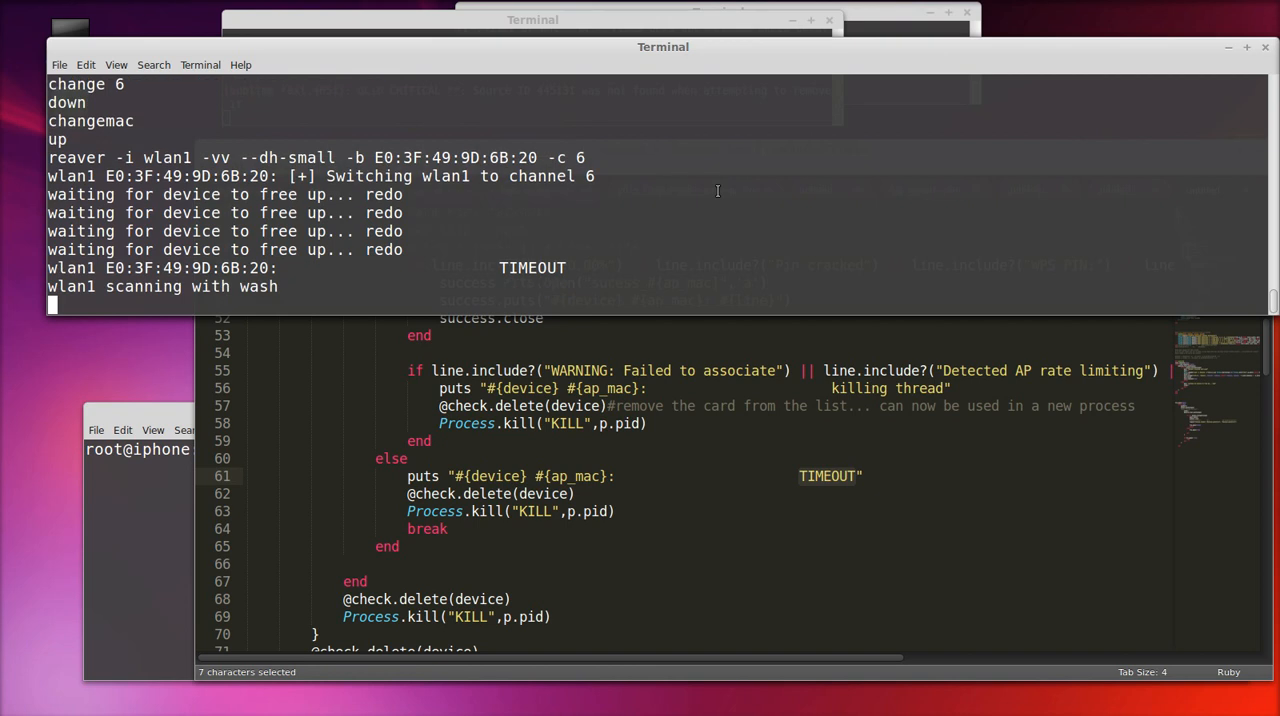
mouse_move(684, 476)
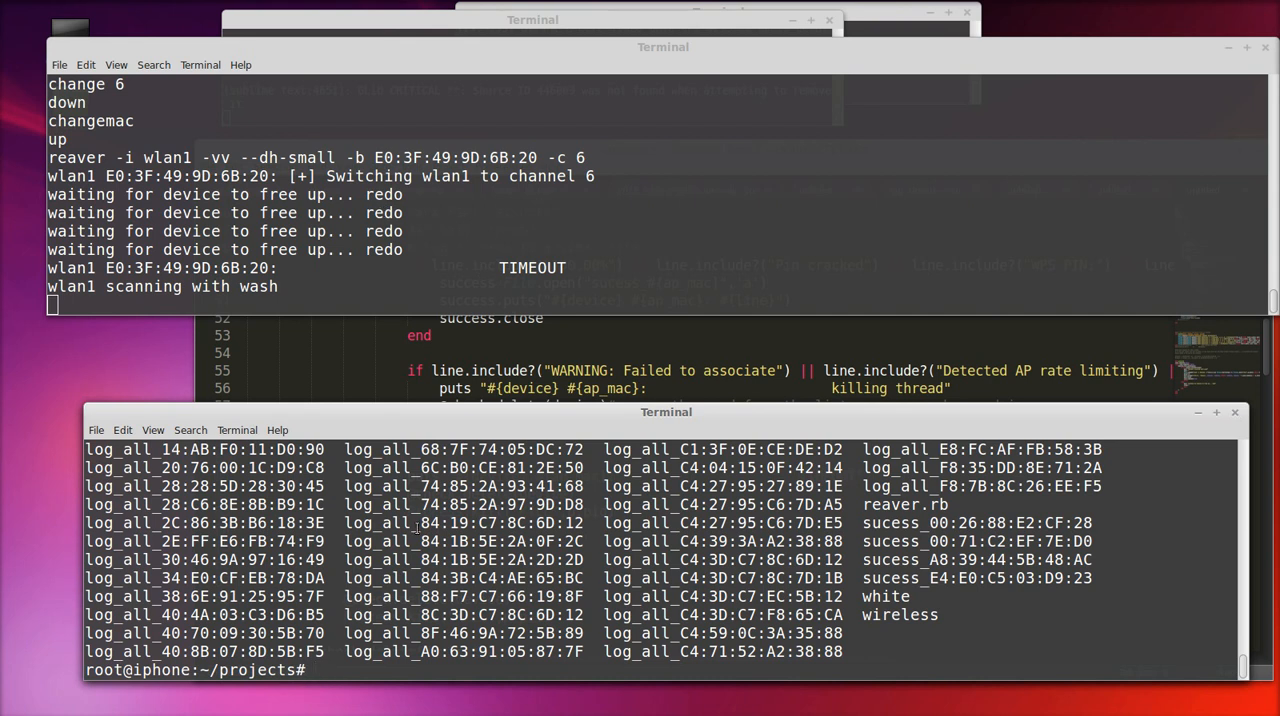
Highlight a log_all file name, then switch to the Sublime Text success log of cracked PINs
double_click(464, 486)
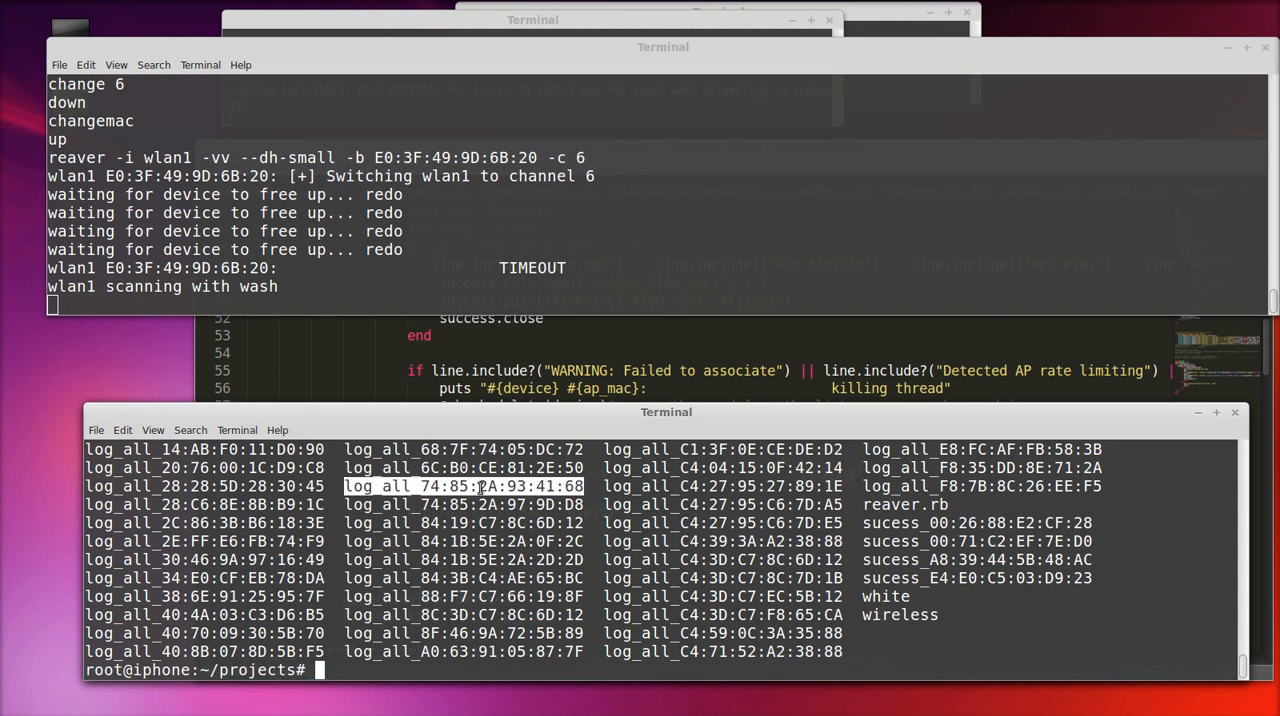
click(464, 486)
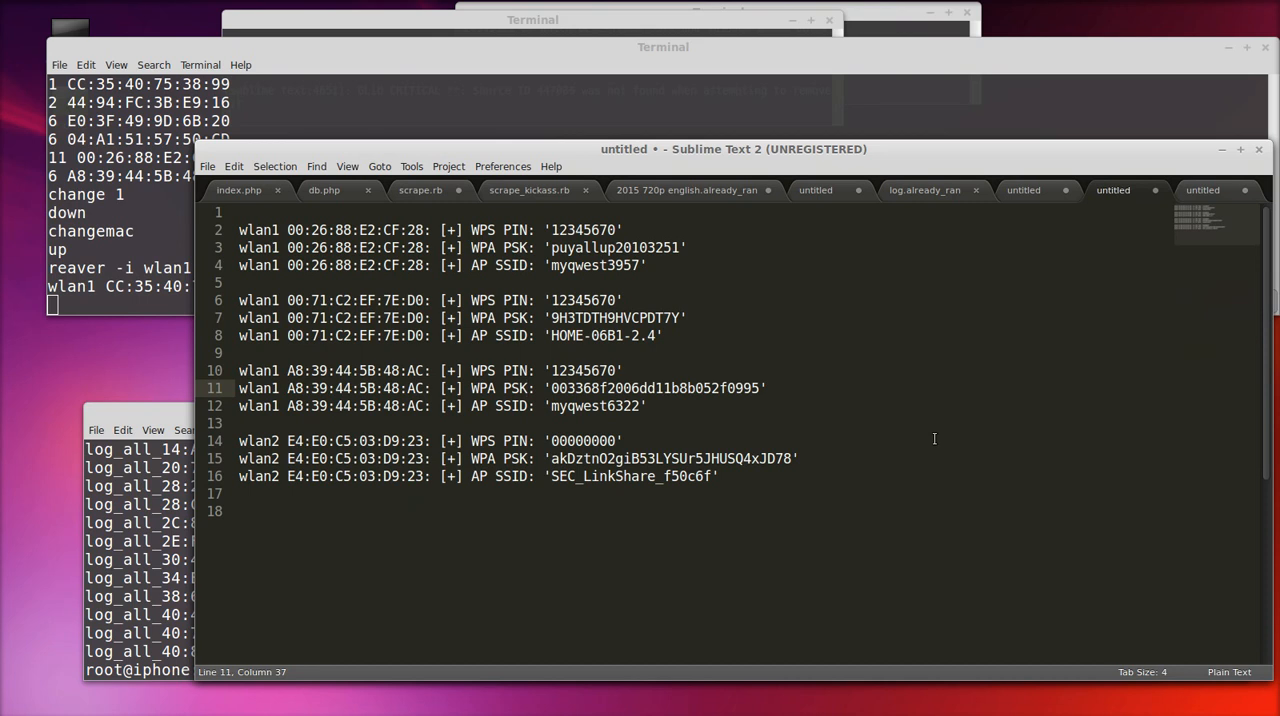
double_click(584, 230)
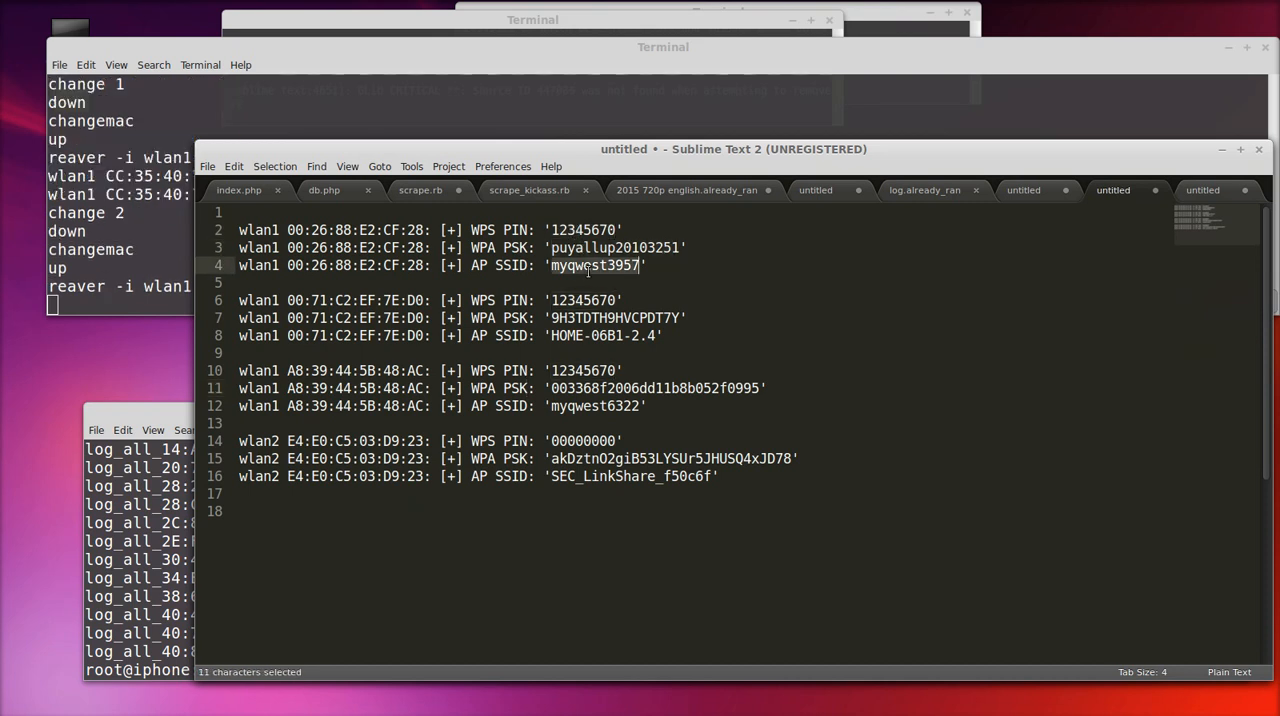
click(580, 406)
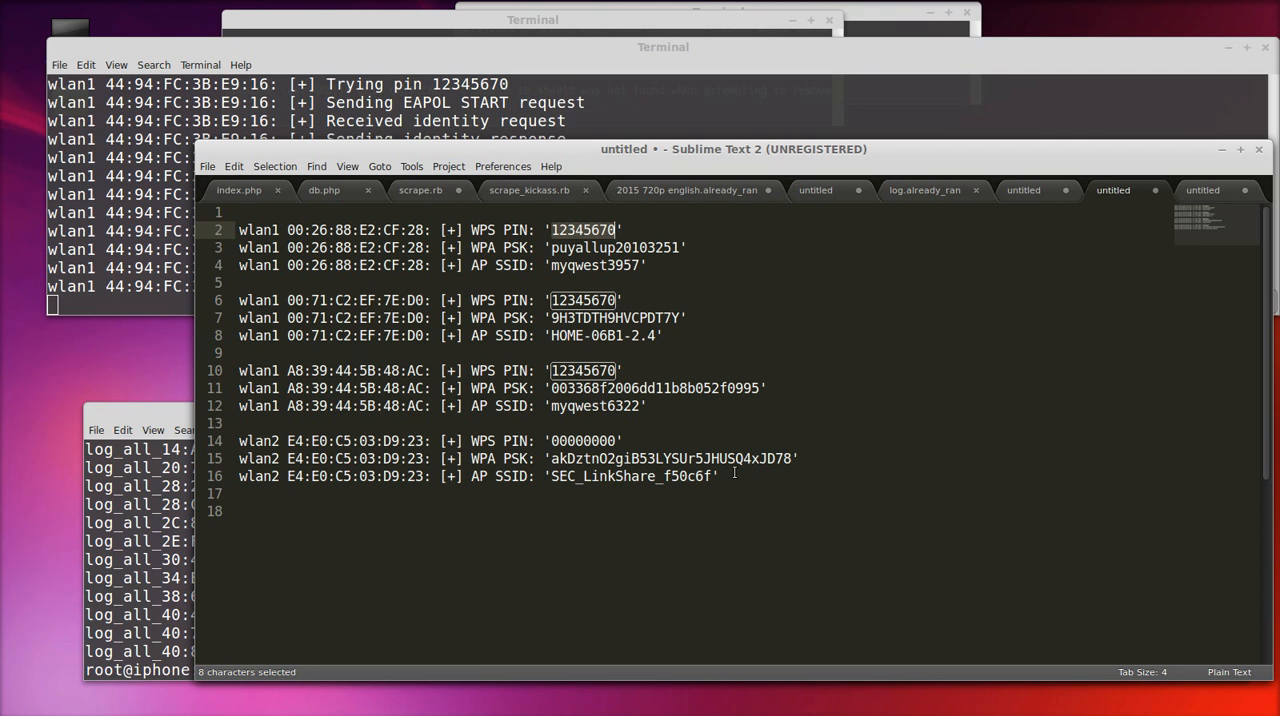
mouse_move(896, 480)
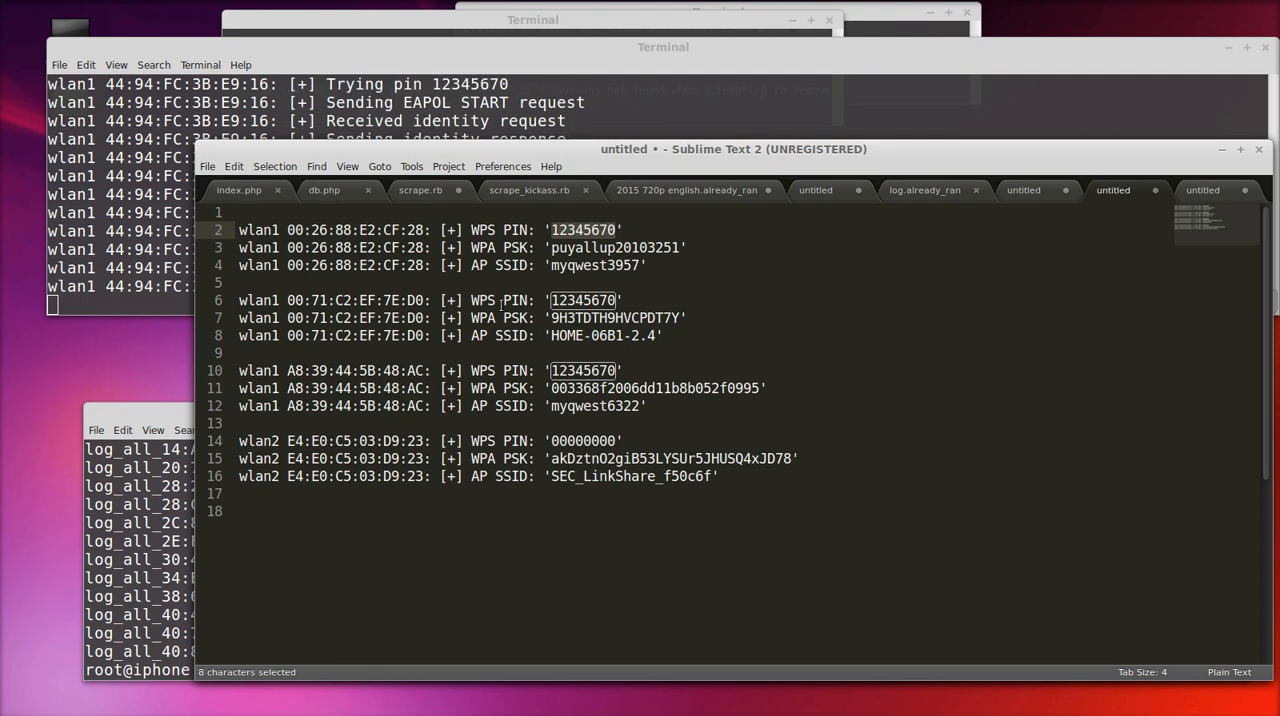
mouse_move(744, 404)
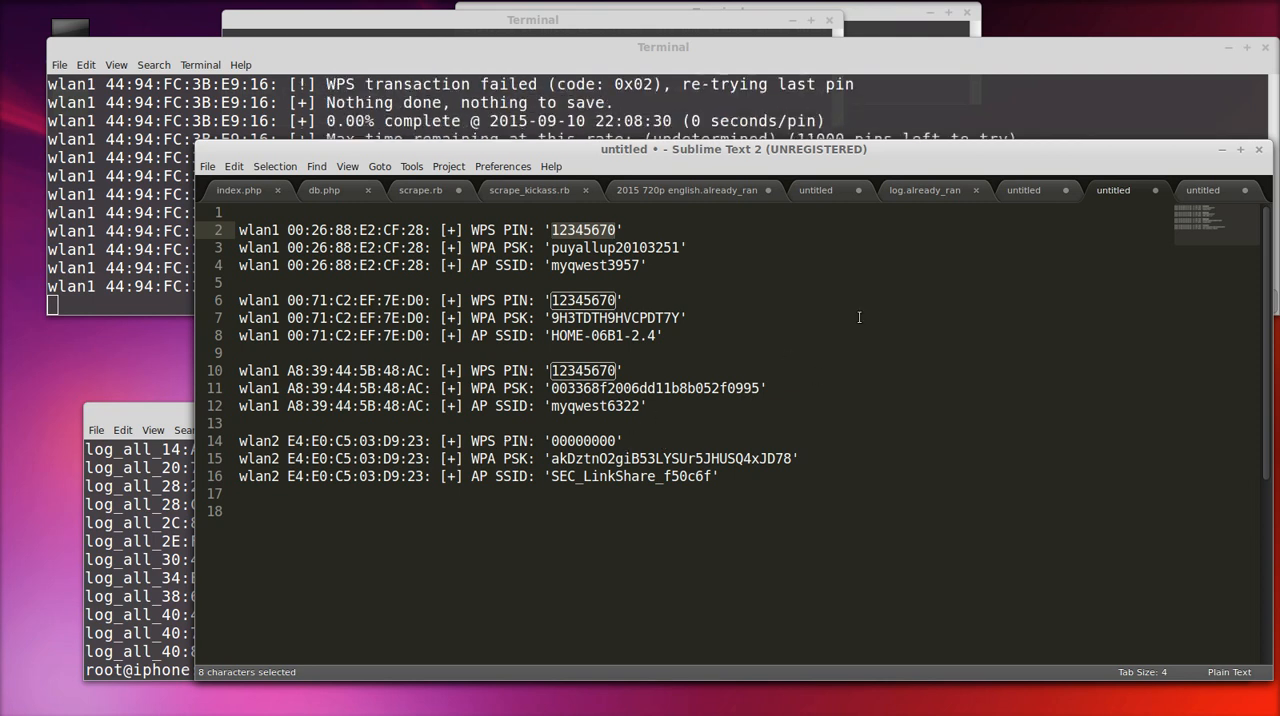
mouse_move(832, 336)
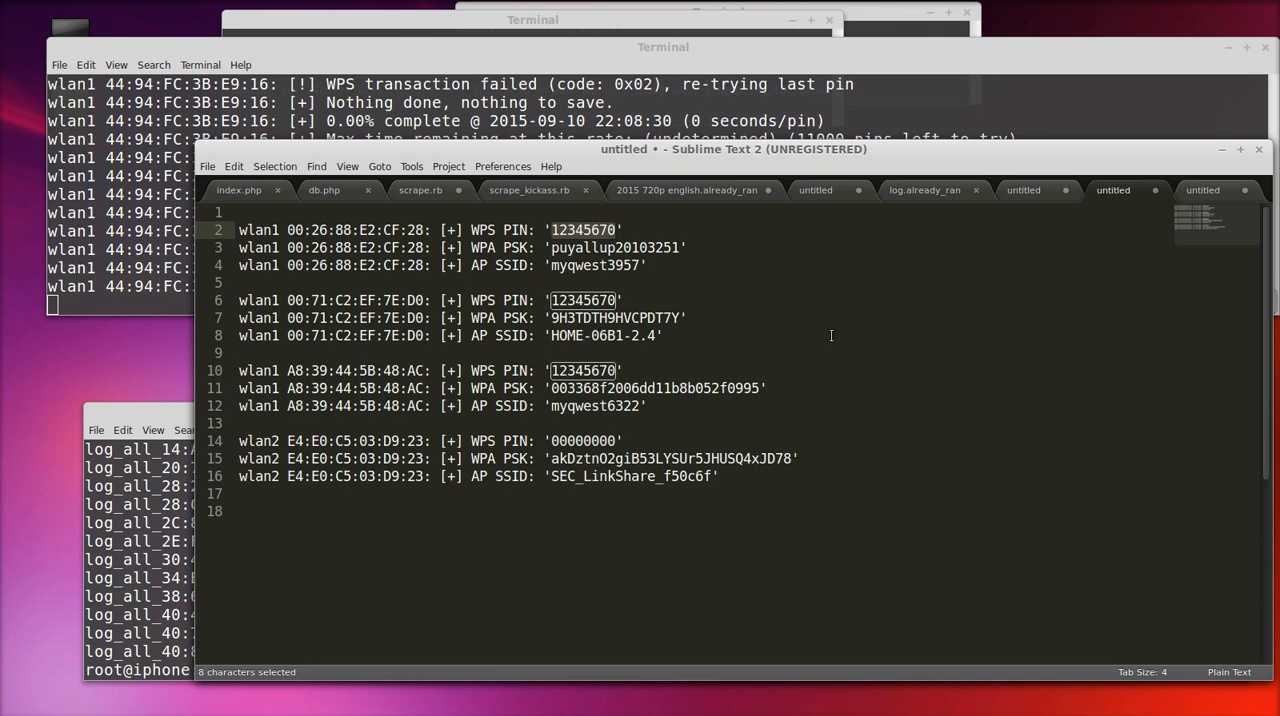